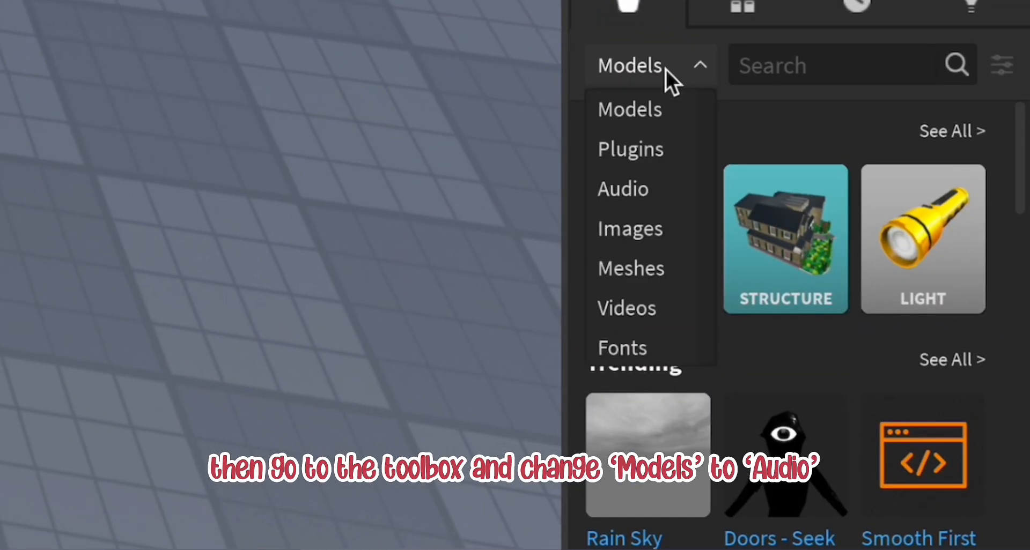
# Switch the Toolbox from Models to Audio, then to the Music category.
pyautogui.click(620, 190)
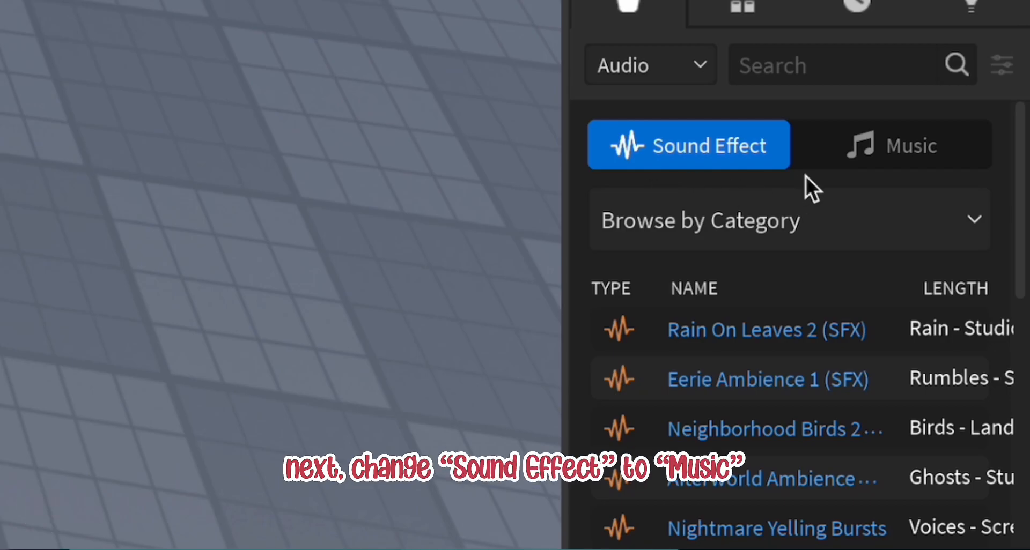
pyautogui.click(891, 145)
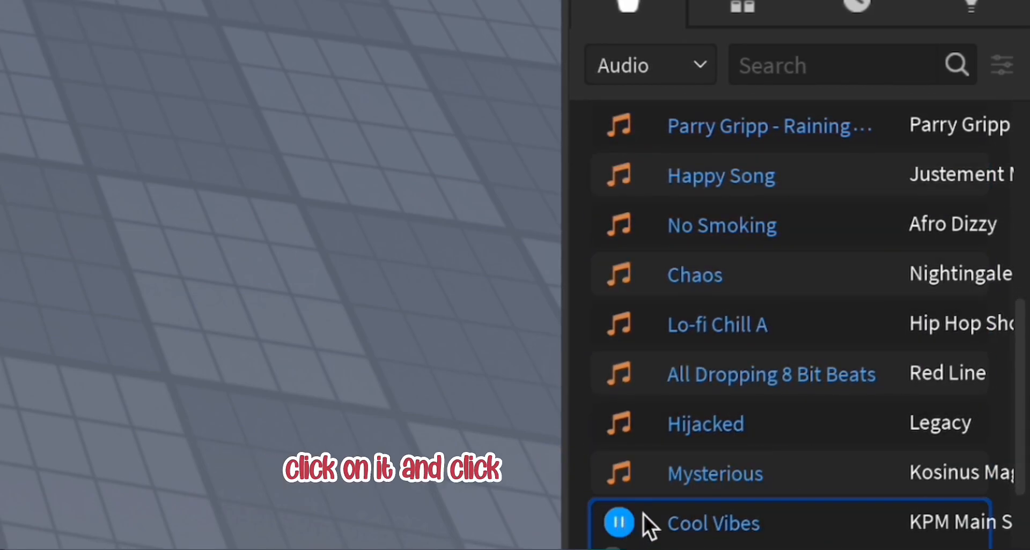
# Copy the asset ID of the Cool Vibes music track.
pyautogui.click(713, 524)
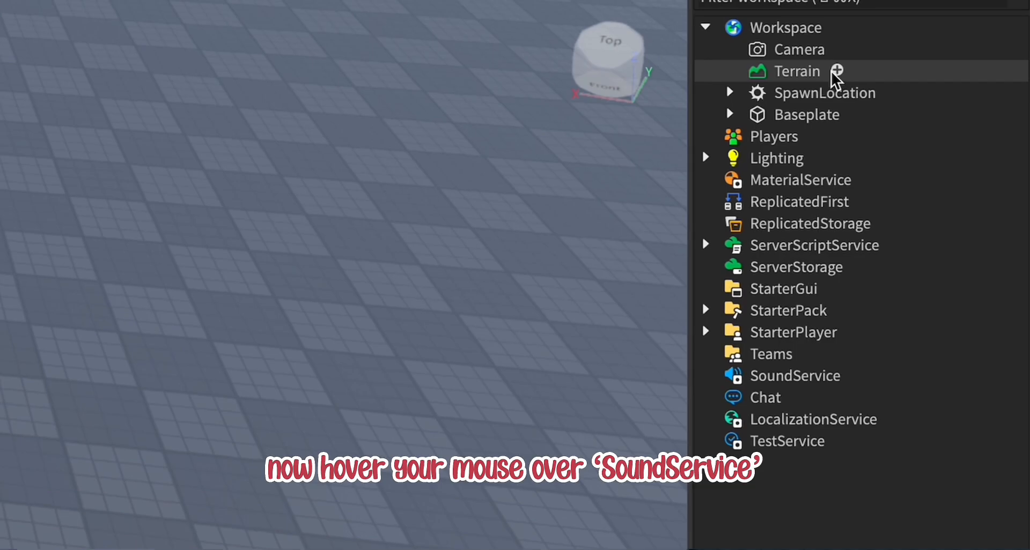
# Insert a Sound object under SoundService and select it.
pyautogui.click(796, 375)
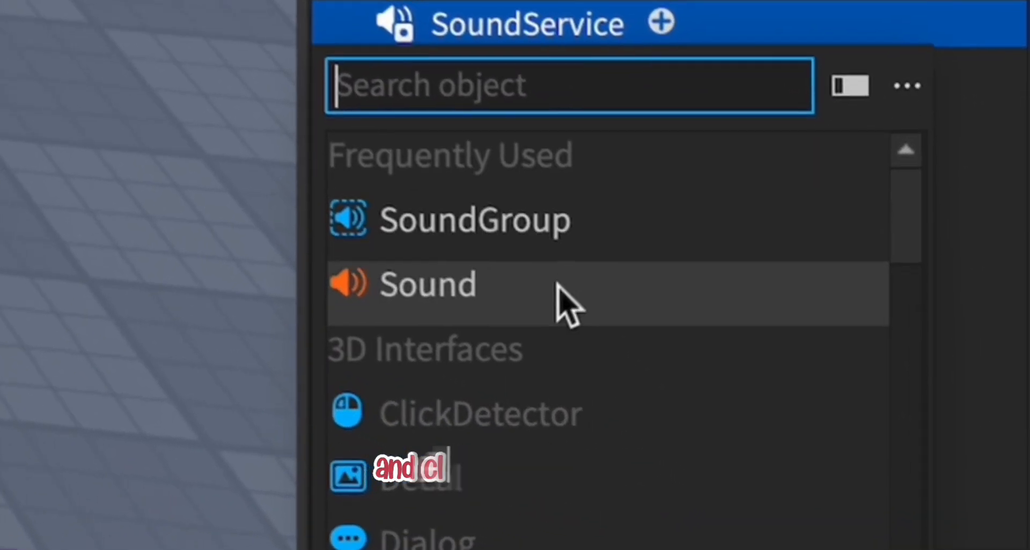
pyautogui.click(427, 285)
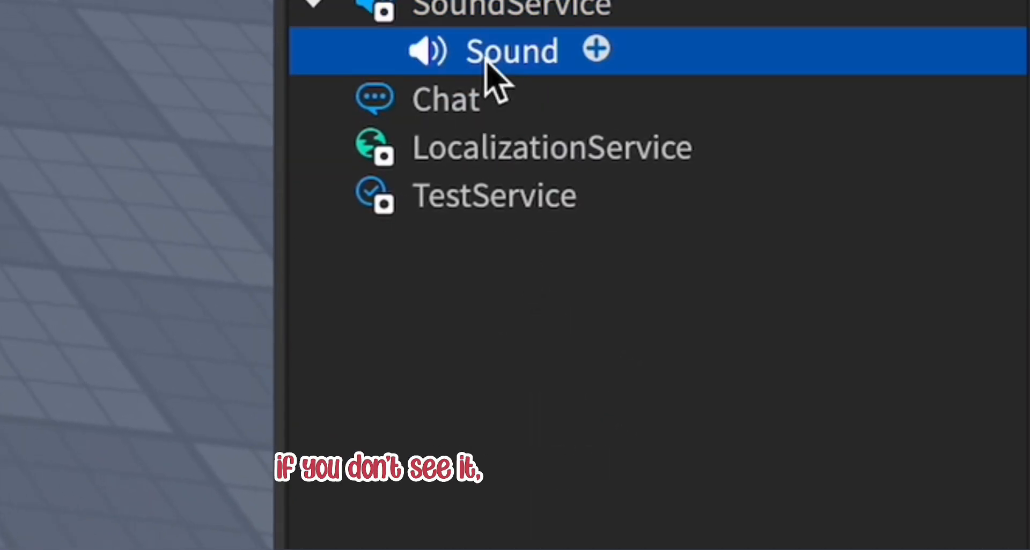
pyautogui.click(511, 51)
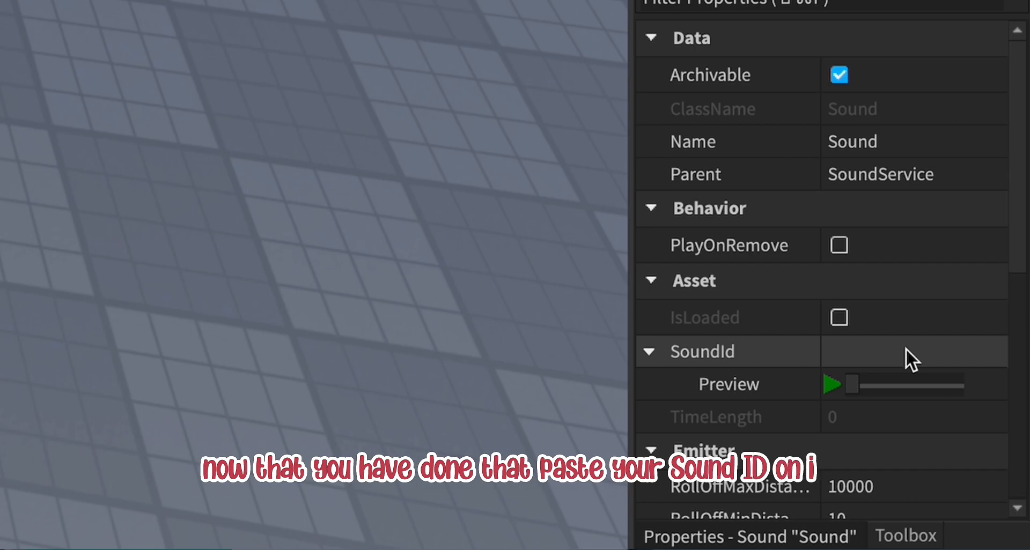
# Paste the Cool Vibes asset ID into the Sound's SoundId property.
pyautogui.click(913, 351)
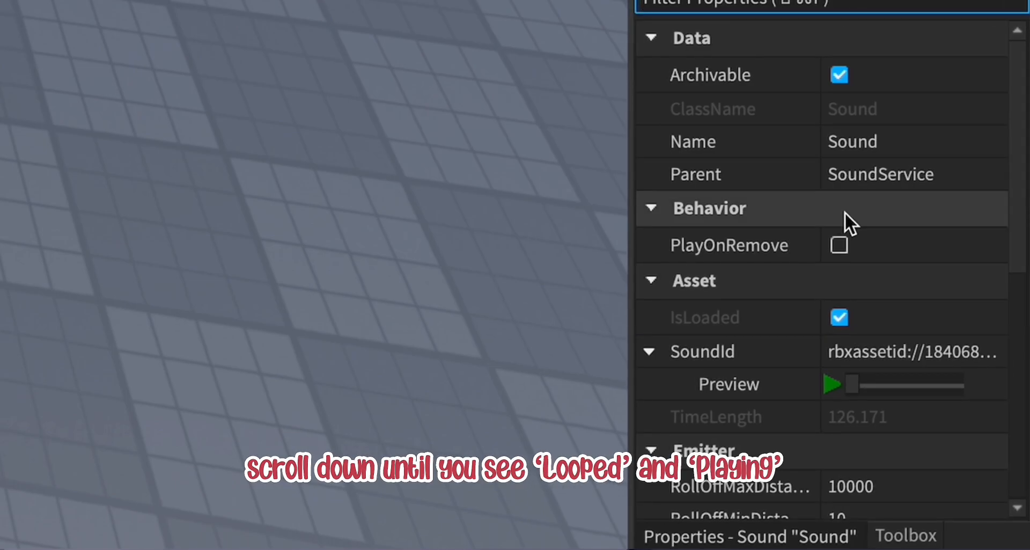
# Tick the Sound's Looped checkbox under Playback in Properties.
pyautogui.scroll(-3)
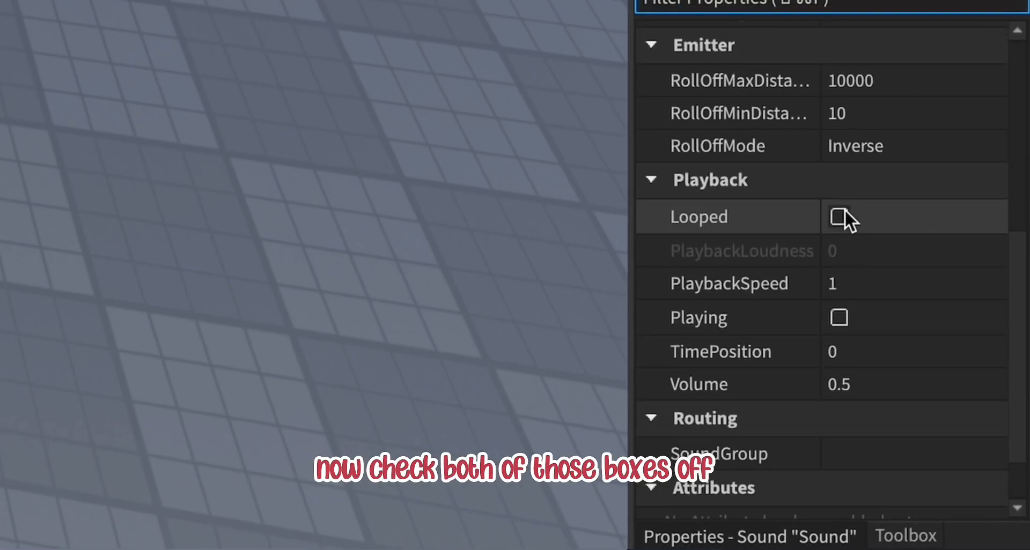
pyautogui.click(839, 216)
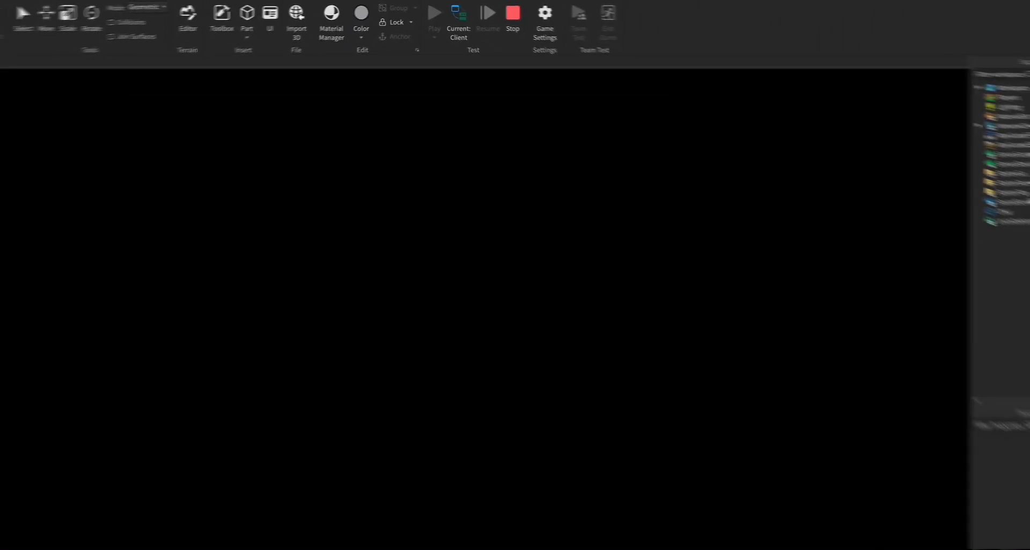
# Start a Play test session to hear the looping music.
pyautogui.click(431, 11)
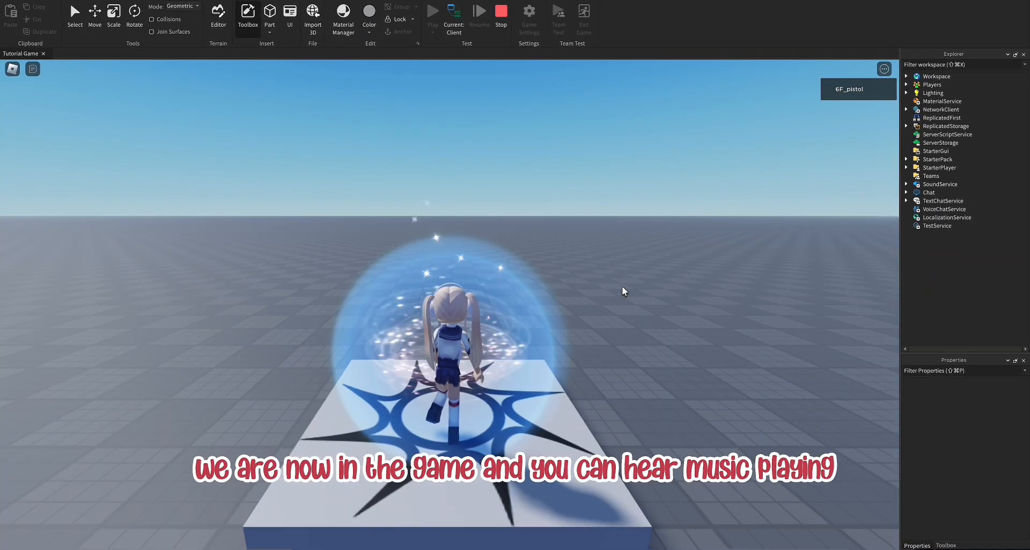